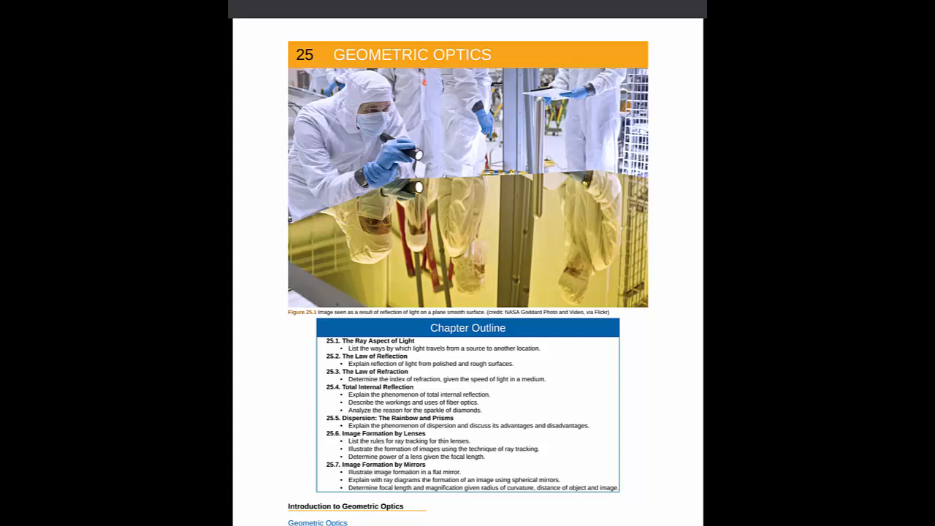
# Underline 'Geometric Optics' in green and brace the introductory paragraphs on page 982.
pyautogui.scroll(-3)
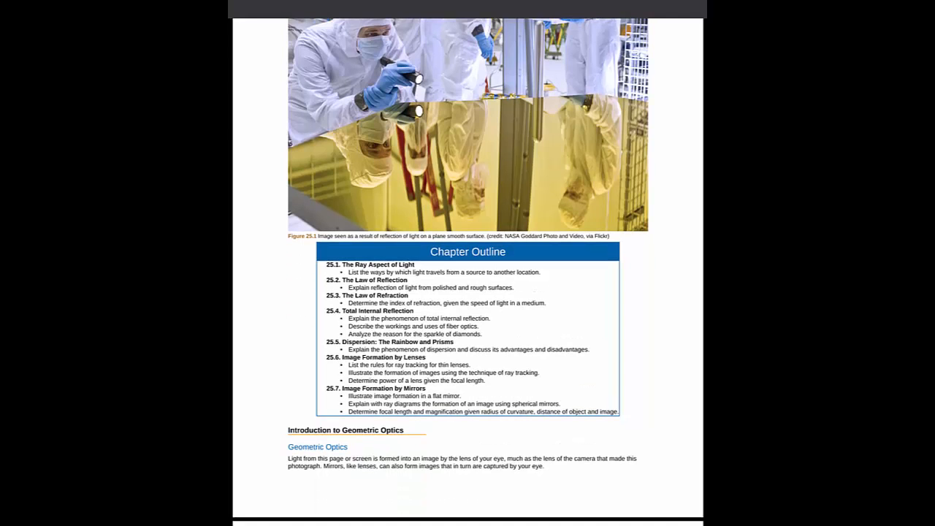
pyautogui.moveTo(317, 446)
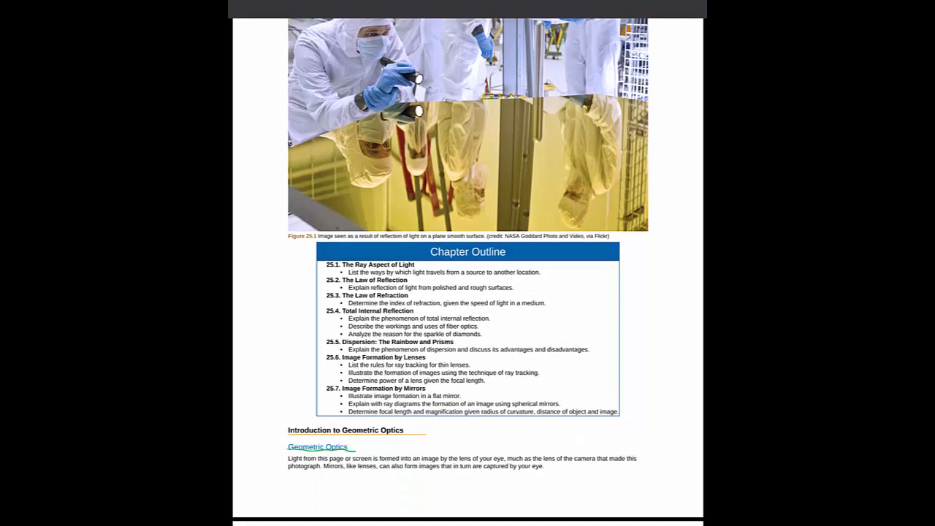
pyautogui.scroll(-3)
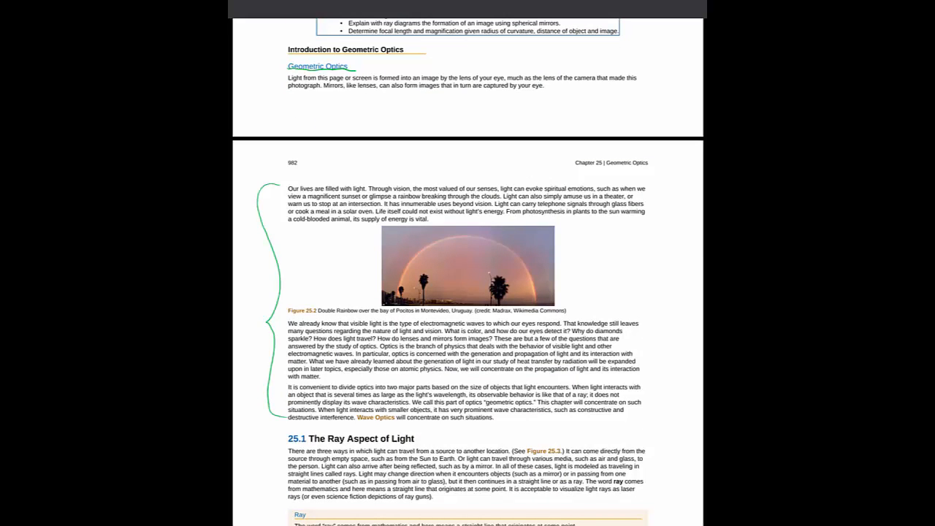
pyautogui.scroll(-3)
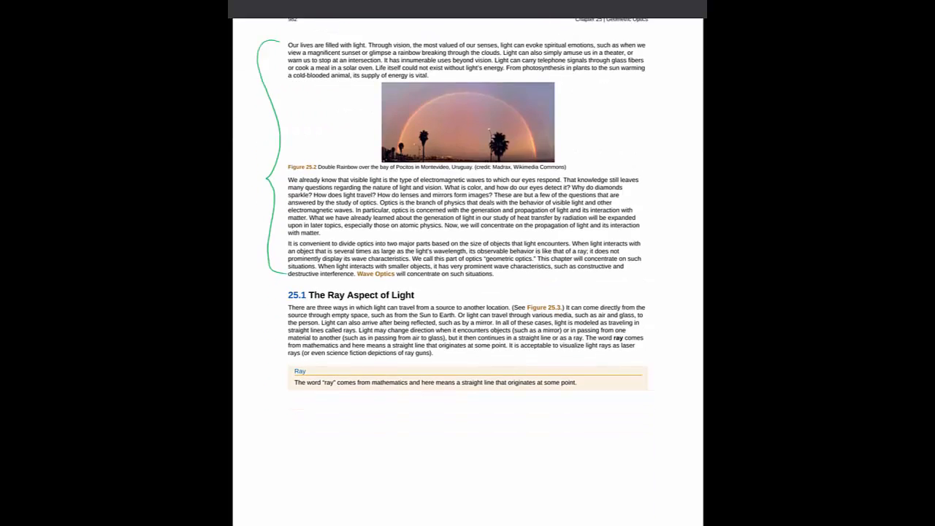
pyautogui.scroll(3)
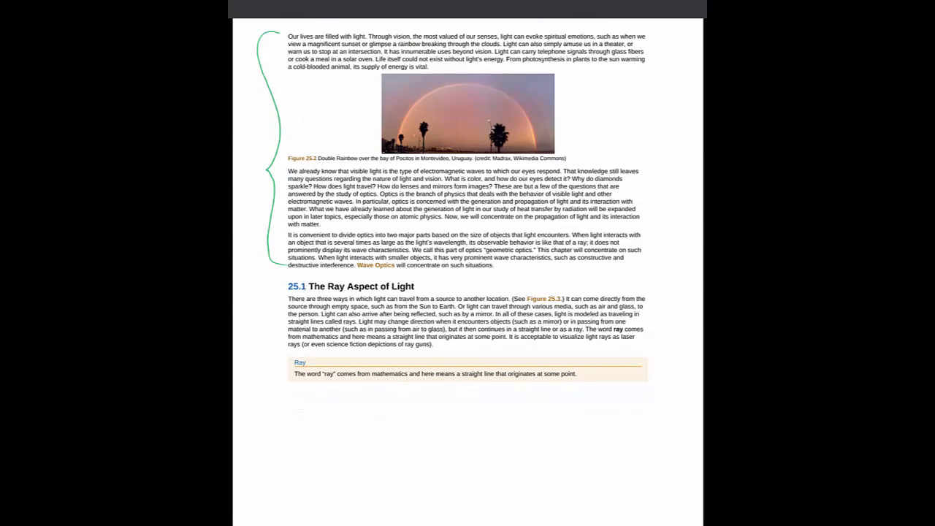
# Highlight the '25.1 The Ray Aspect of Light' heading and the geometric optics definition box yellow.
pyautogui.doubleClick(350, 285)
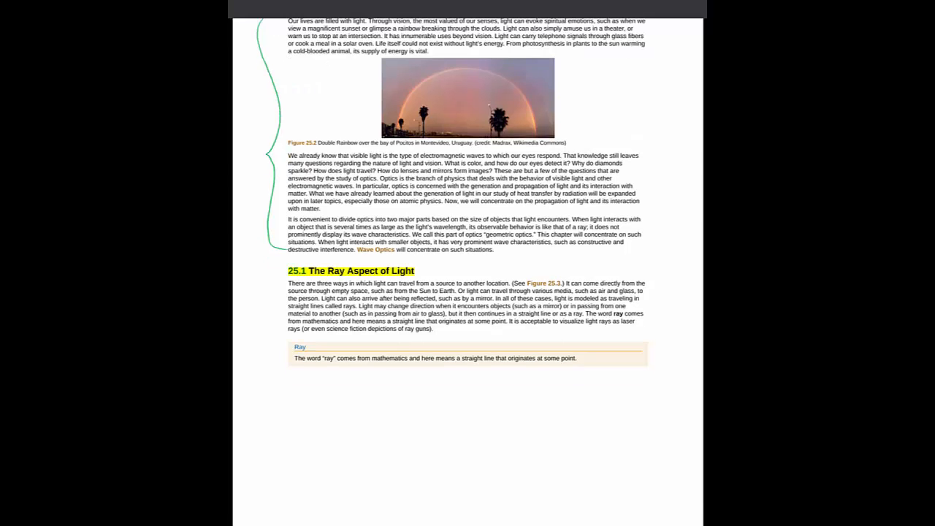
pyautogui.scroll(-3)
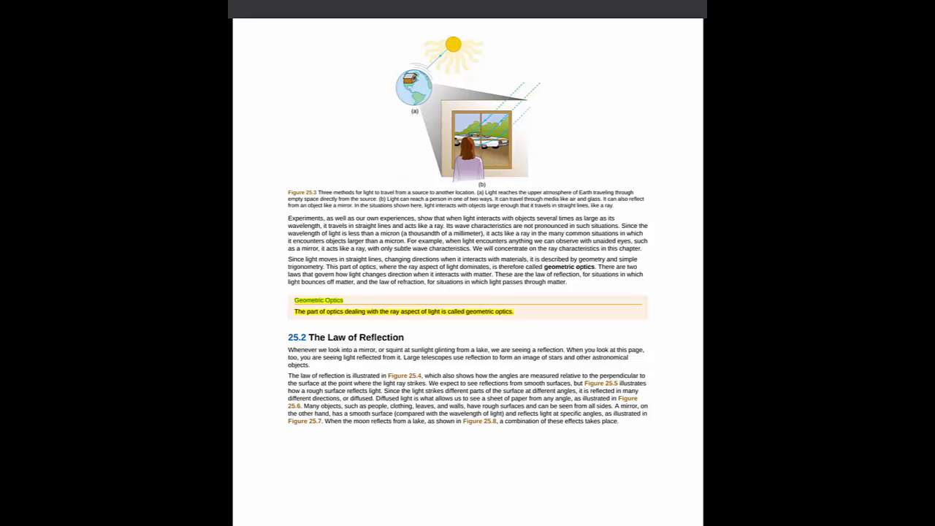
# Highlight the 25.2 heading yellow and circle Figure 25.4 and its angles in green.
pyautogui.scroll(-3)
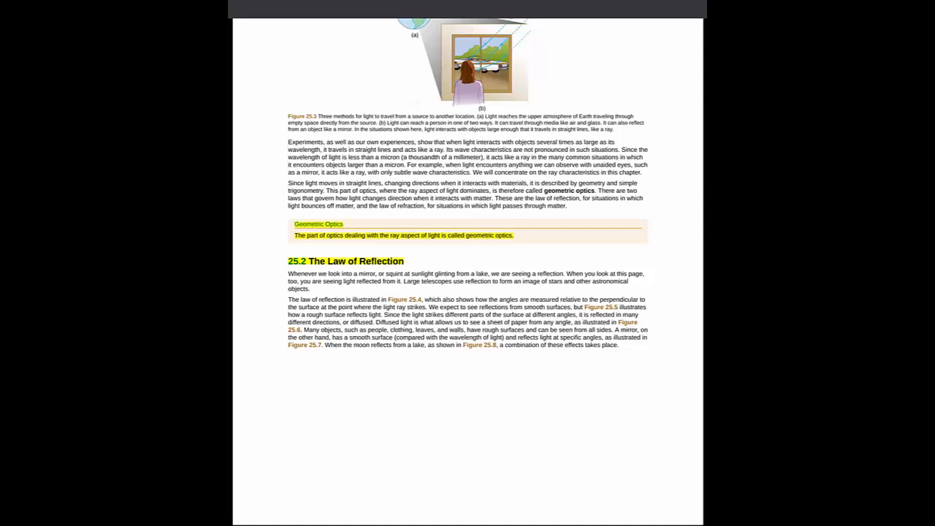
pyautogui.scroll(-3)
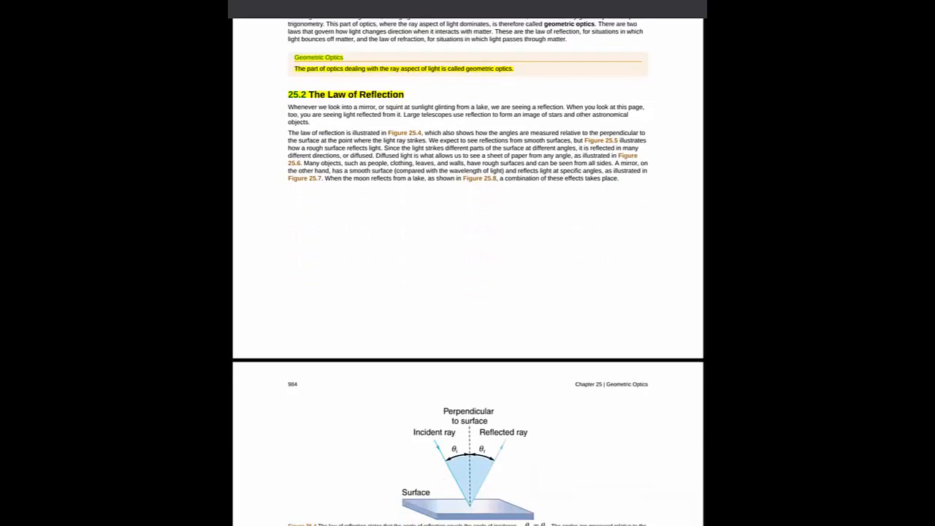
pyautogui.scroll(-3)
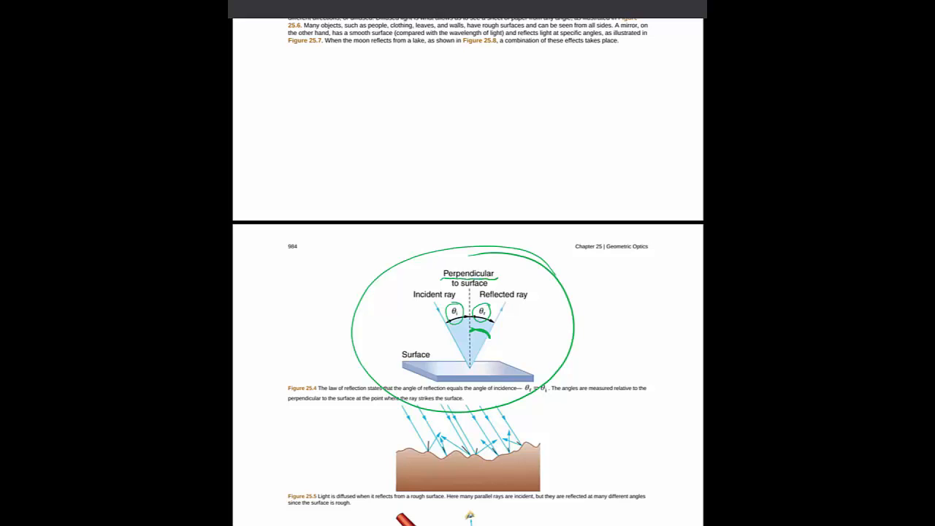
# Brace Figures 25.6–25.7 in green and draw an arrow at Figure 25.9's mirror image.
pyautogui.scroll(-3)
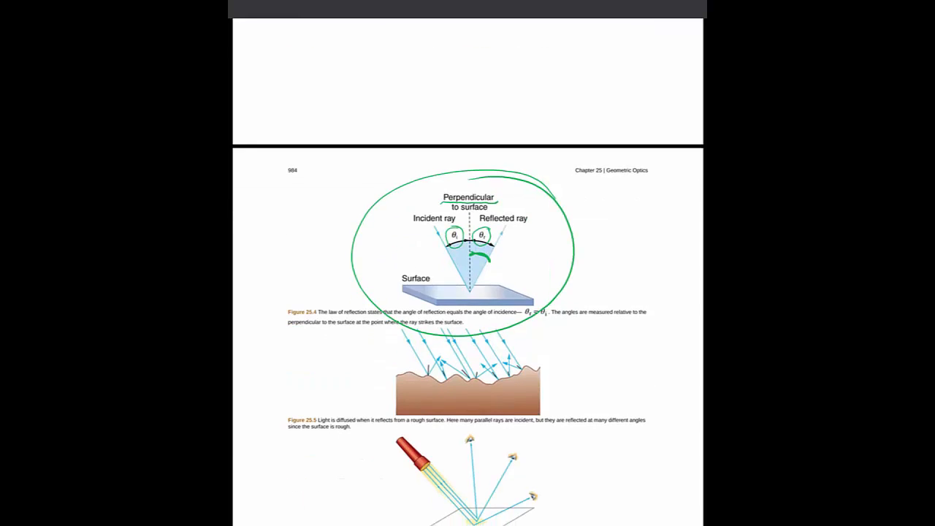
pyautogui.scroll(-3)
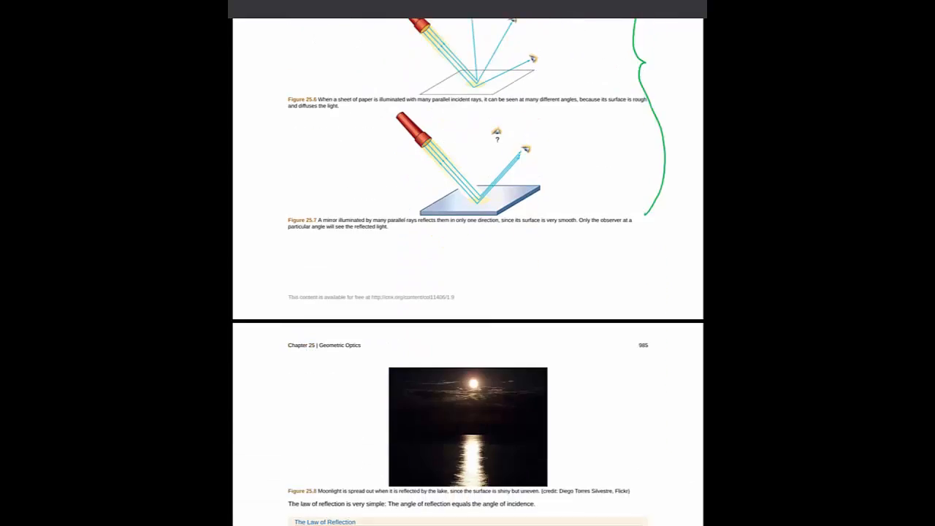
pyautogui.scroll(-3)
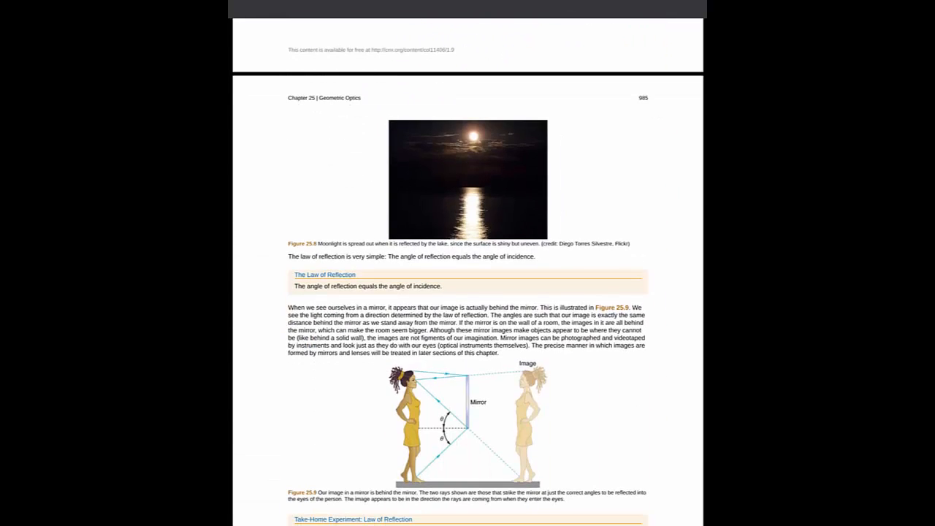
pyautogui.scroll(-3)
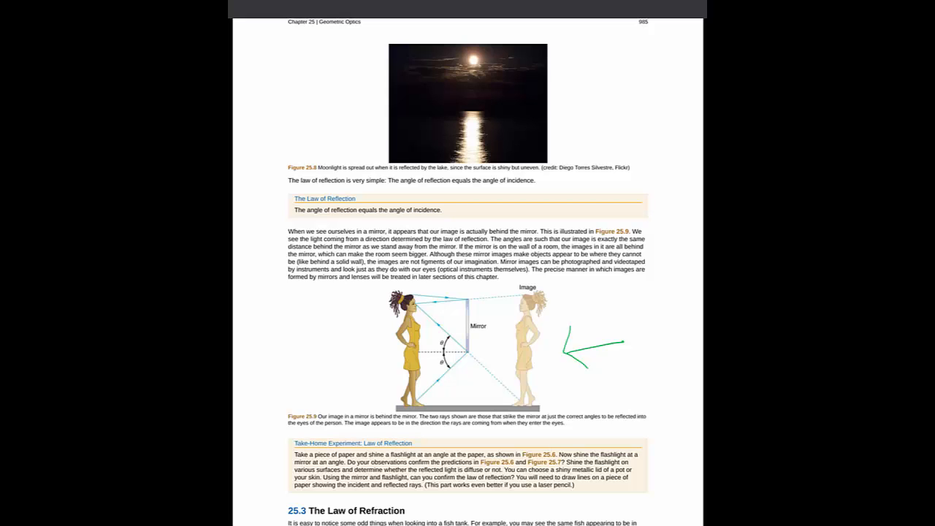
# Highlight the 25.3 heading and refraction definition, and draw a green line beside Figure 25.11.
pyautogui.scroll(-3)
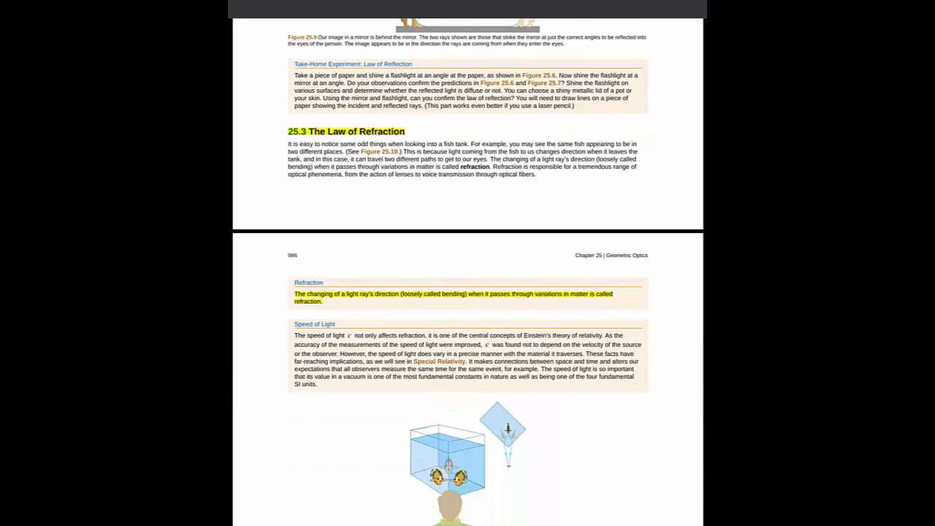
pyautogui.scroll(-3)
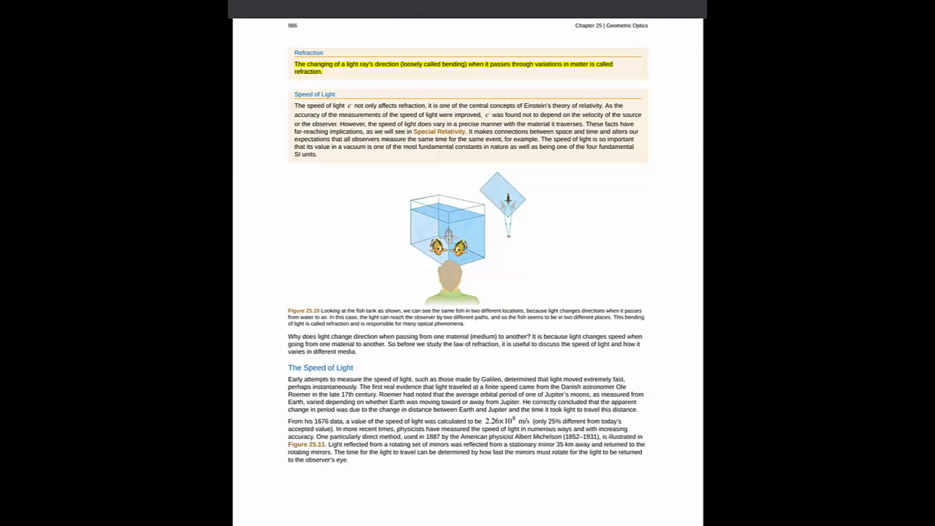
pyautogui.scroll(-3)
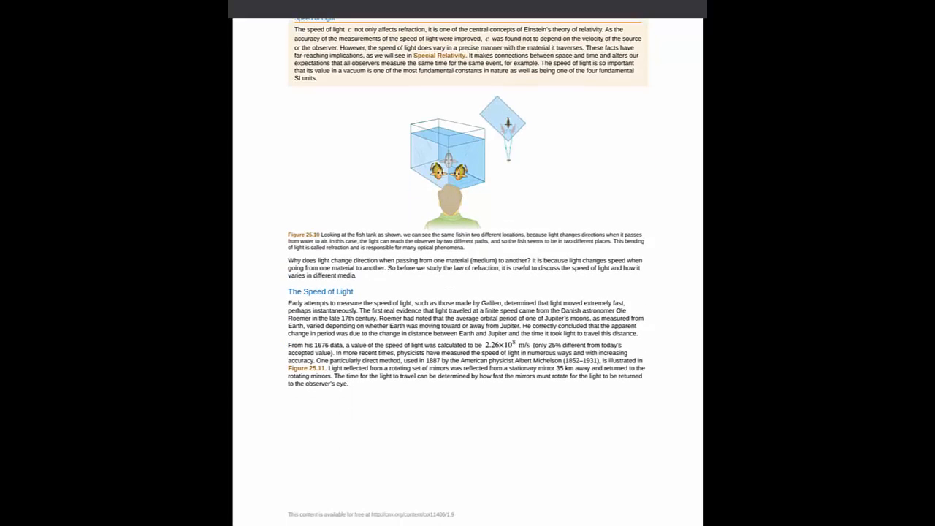
pyautogui.scroll(-3)
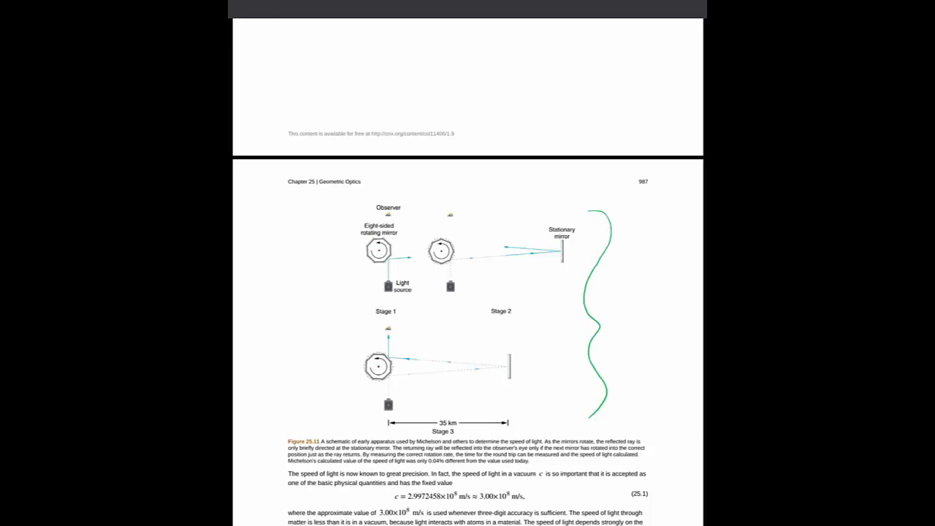
# Circle equation 25.2, highlight 'index of refraction' and Table 25.1 entries, and brace the table.
pyautogui.scroll(-3)
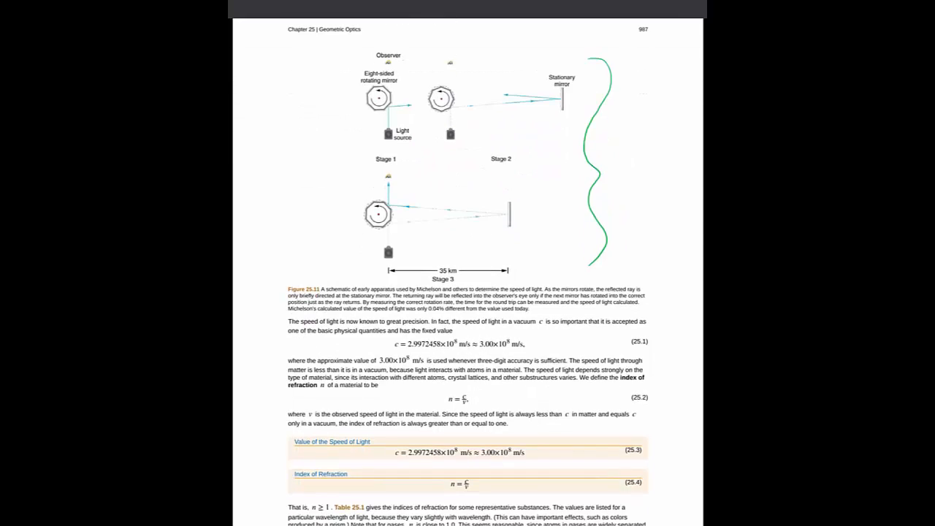
pyautogui.scroll(-3)
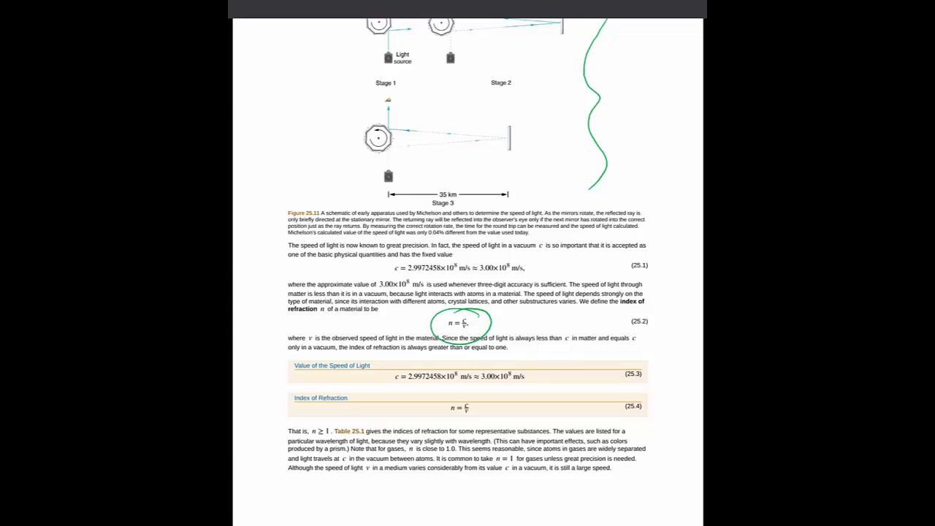
pyautogui.moveTo(615, 300); pyautogui.dragTo(336, 308)
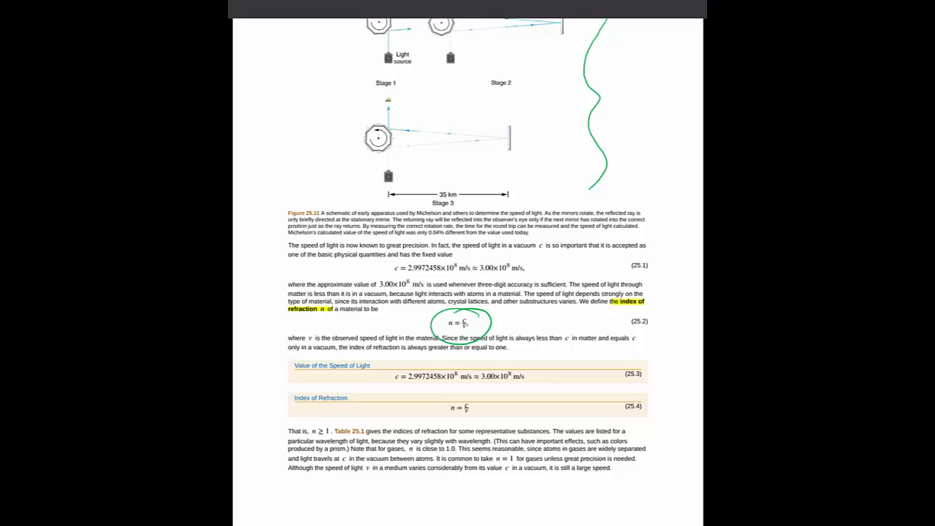
pyautogui.scroll(-3)
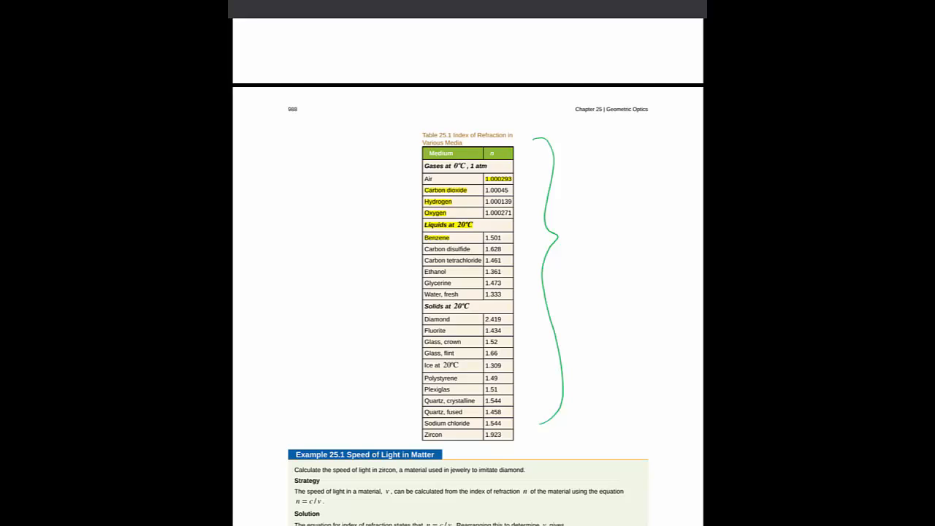
# Brace Example 25.1, highlight 'Law of Refraction', and arrow Figure 25.12(b) in green.
pyautogui.scroll(-3)
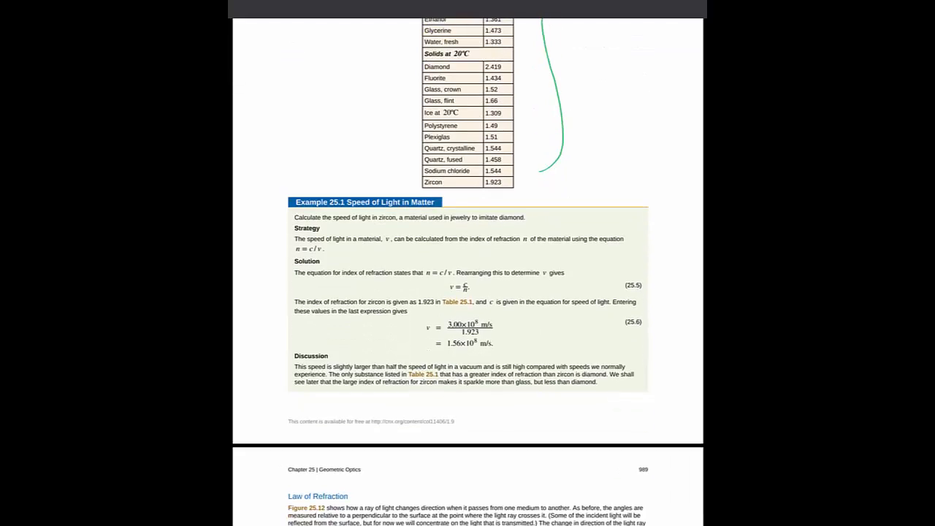
pyautogui.scroll(-3)
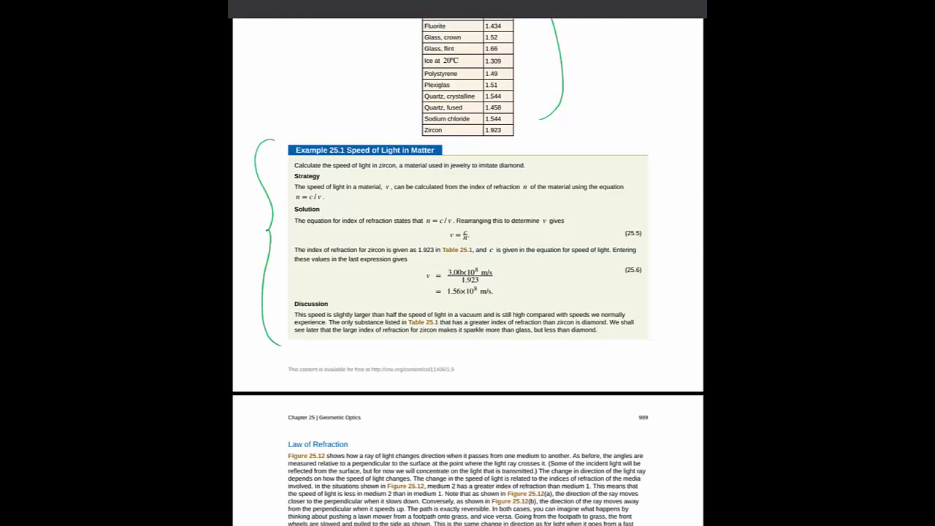
pyautogui.scroll(-3)
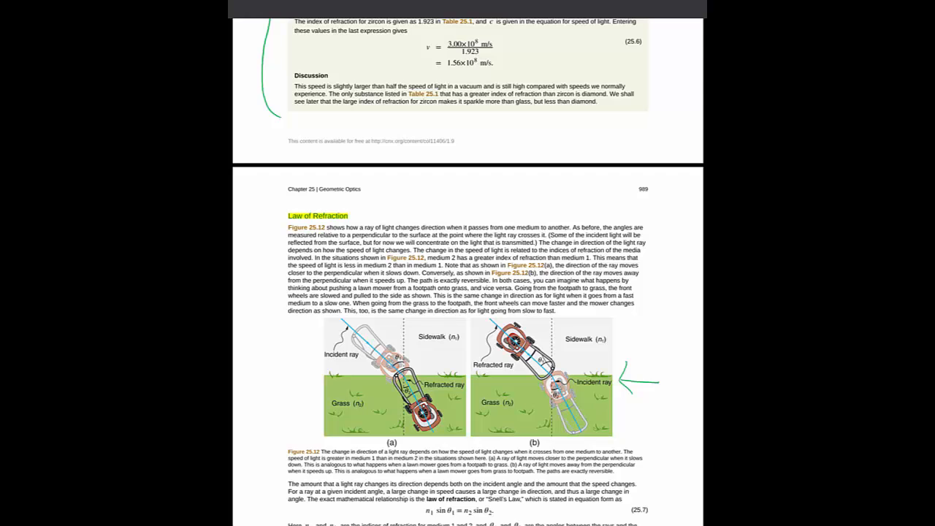
# Highlight 'law of refraction' and 'Snell's Law', circle equation 25.7, and brace Example 25.2.
pyautogui.scroll(-3)
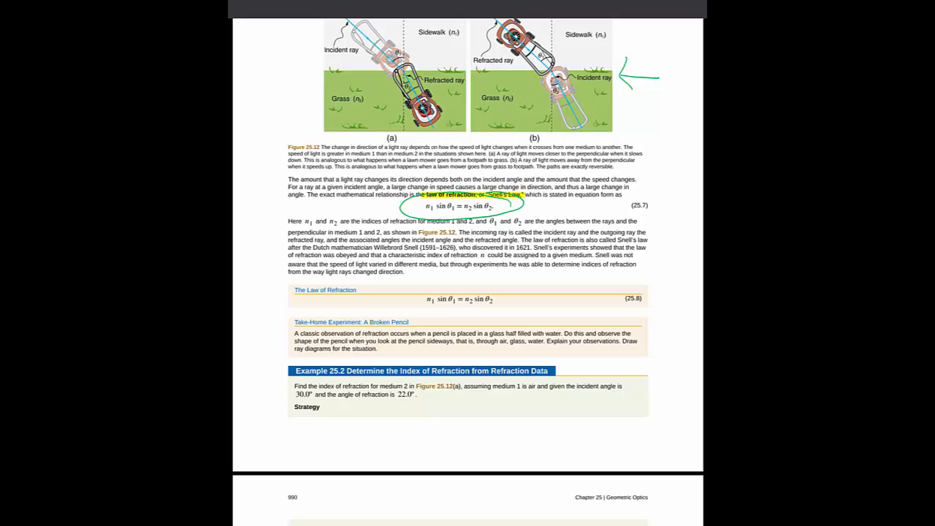
pyautogui.scroll(-3)
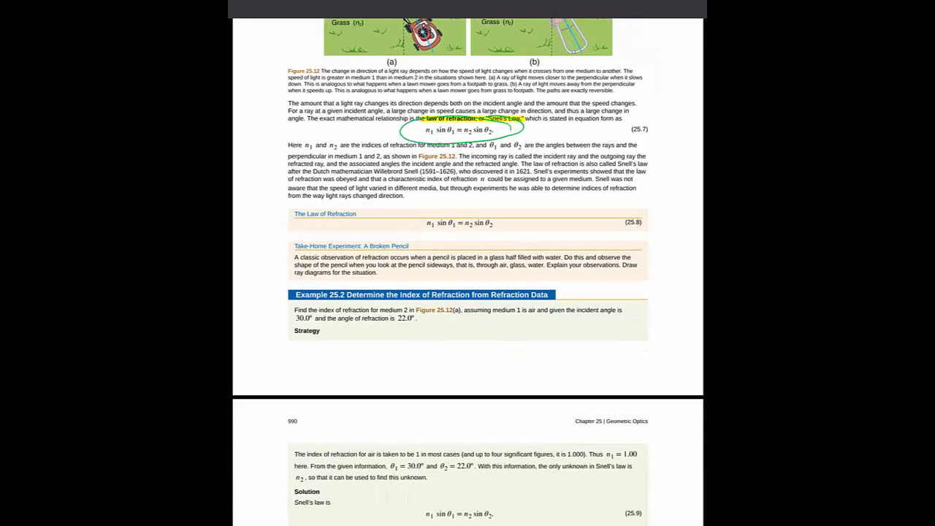
pyautogui.scroll(-3)
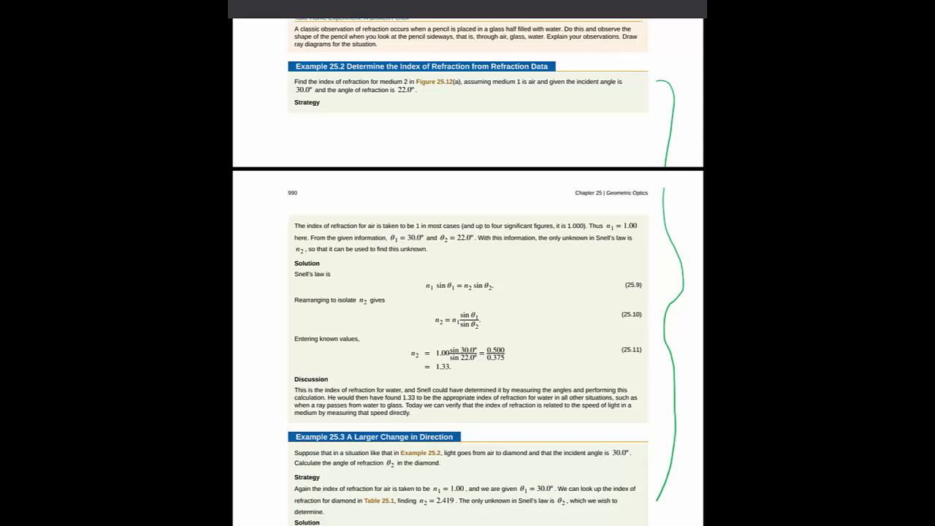
pyautogui.scroll(-3)
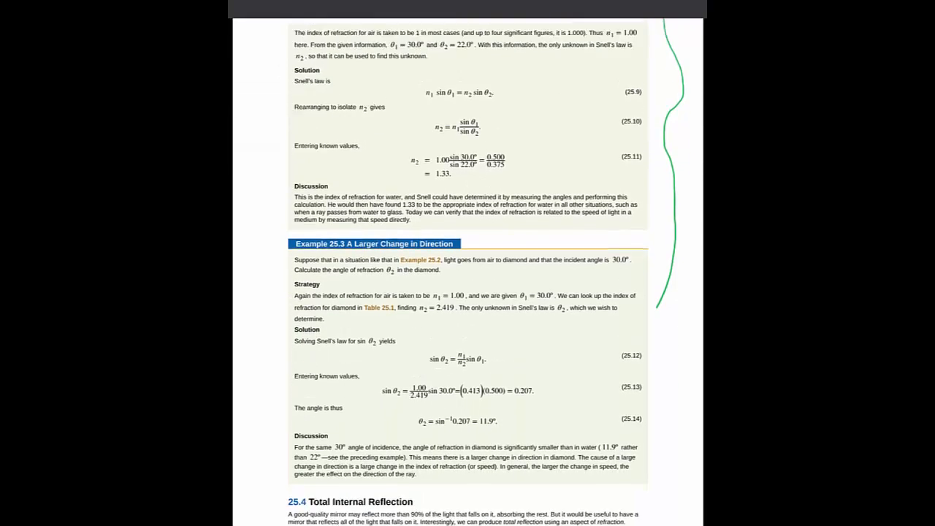
pyautogui.scroll(-3)
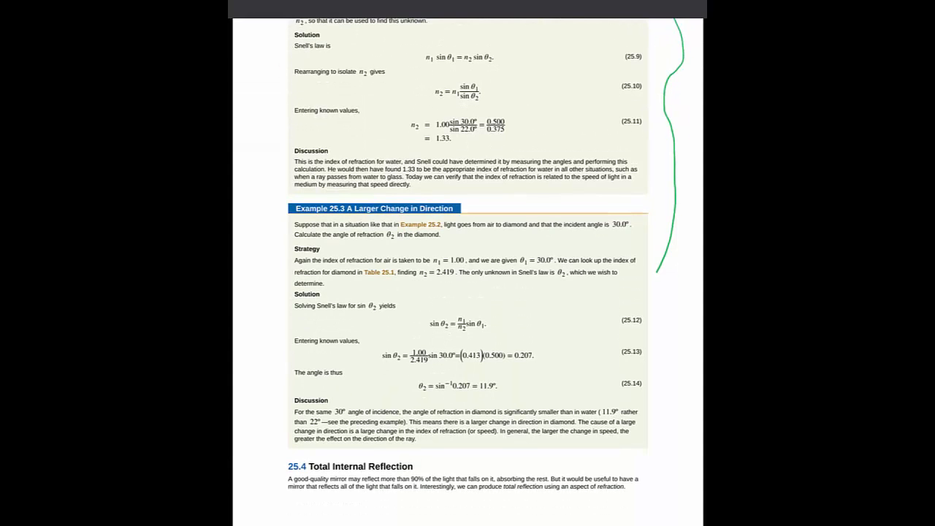